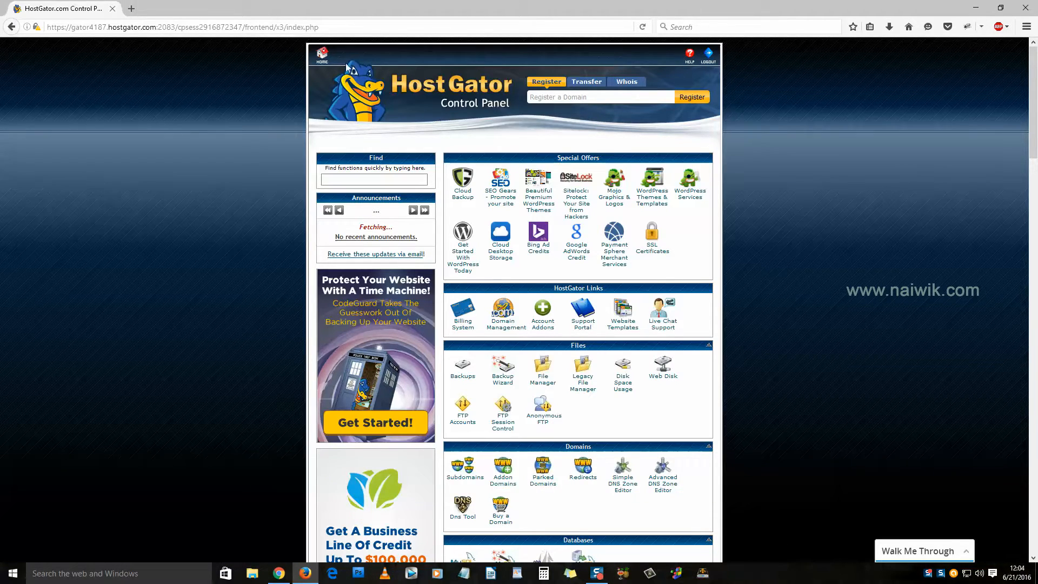
pyautogui.moveTo(424, 134)
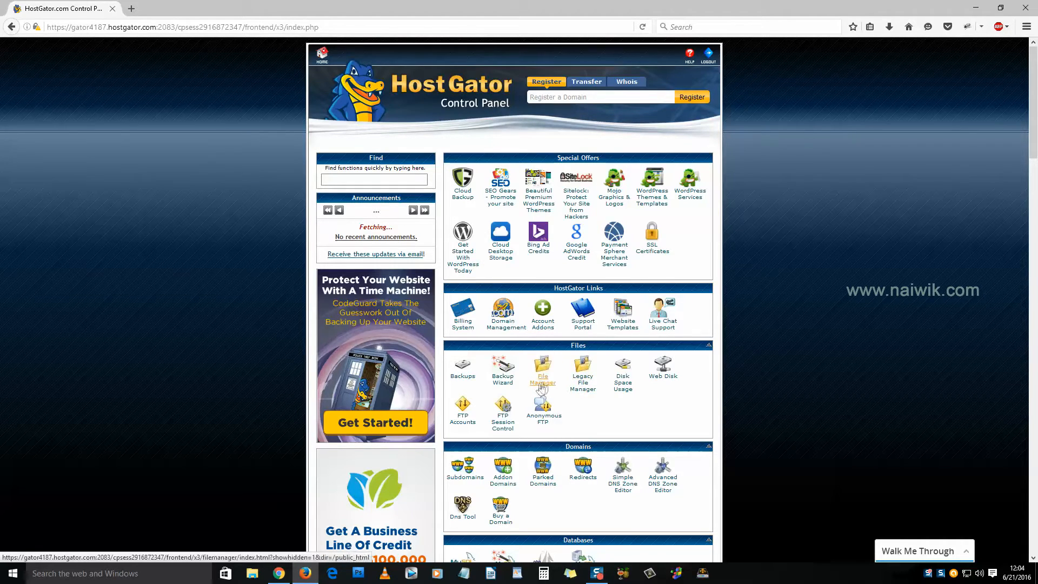
pyautogui.moveTo(542, 386)
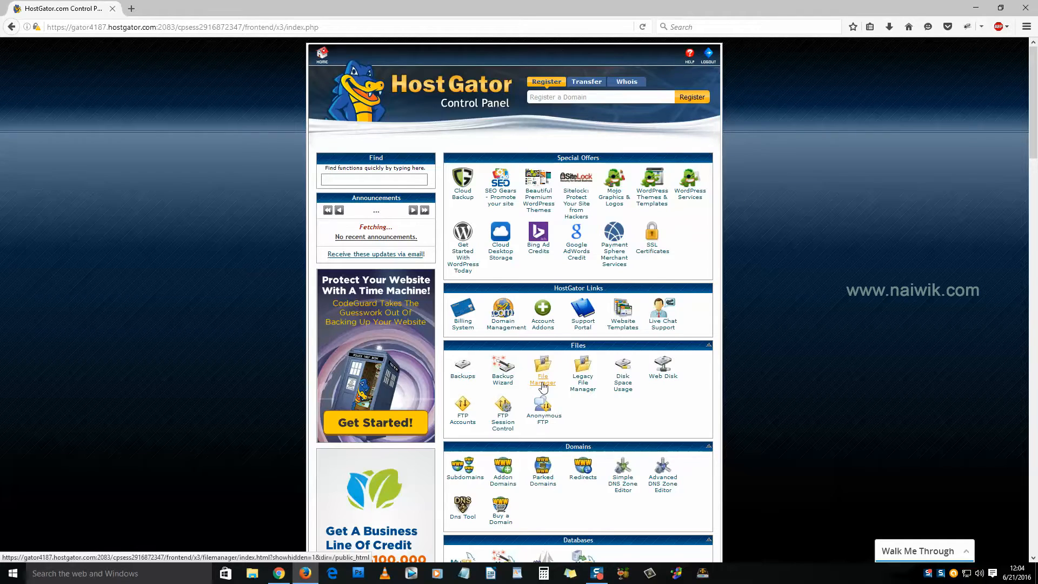
# Bring up File Manager's directory chooser from the cPanel home
pyautogui.click(542, 368)
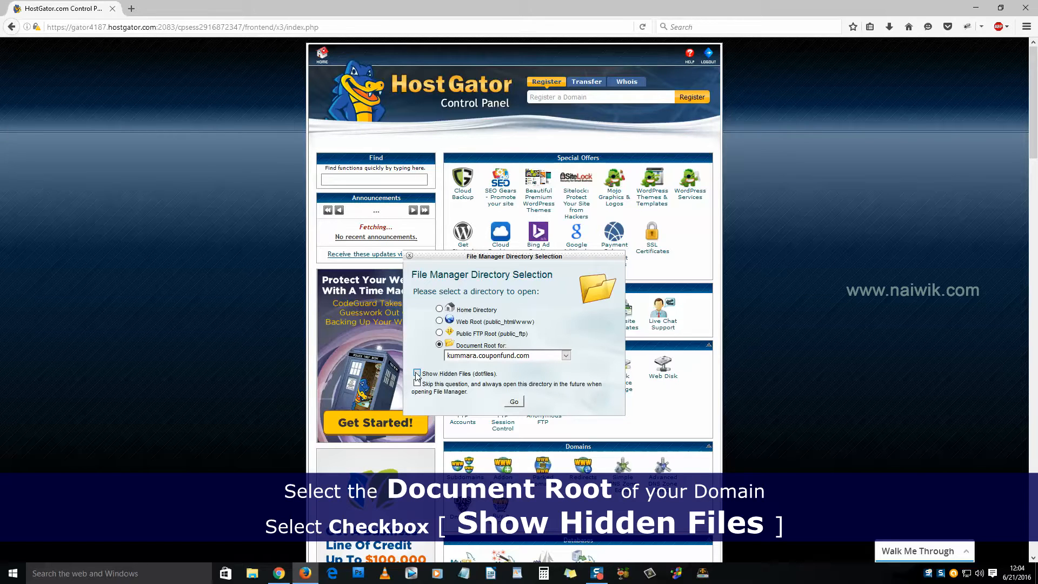
# Enter the kummara.couponfund.com document root and select the hidden .htaccess file
pyautogui.click(513, 401)
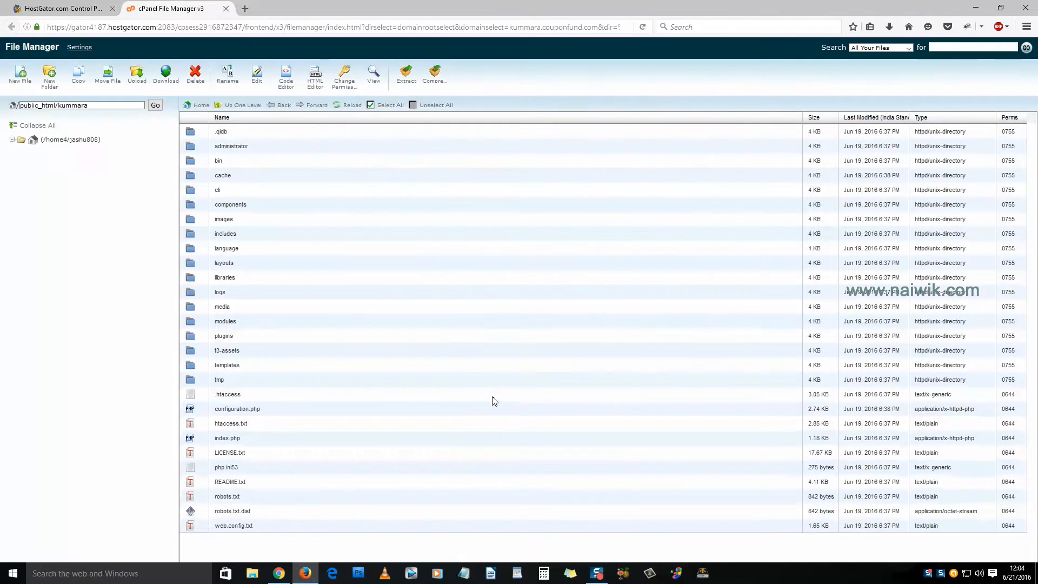
pyautogui.click(11, 139)
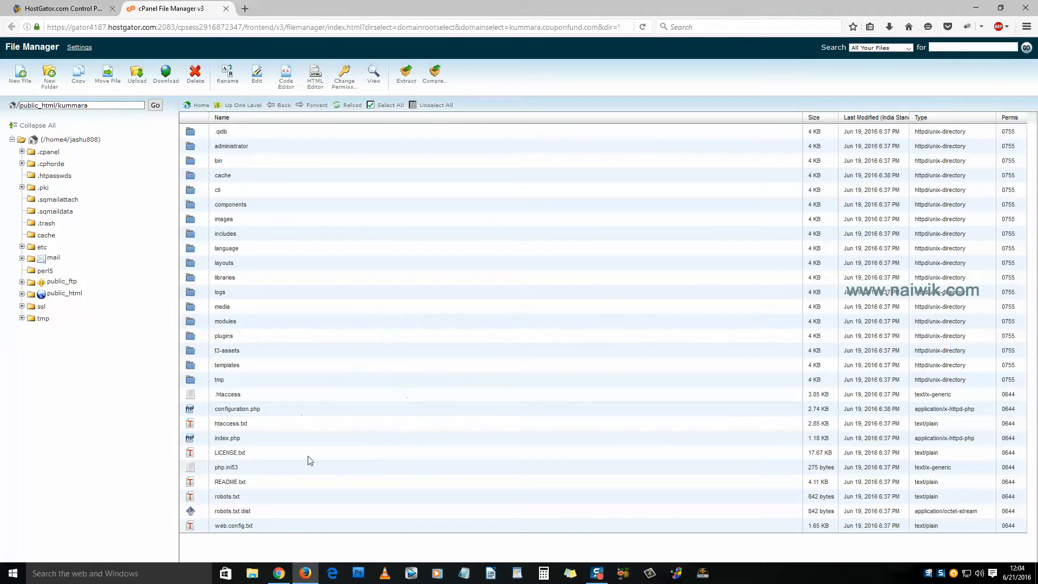
pyautogui.click(228, 393)
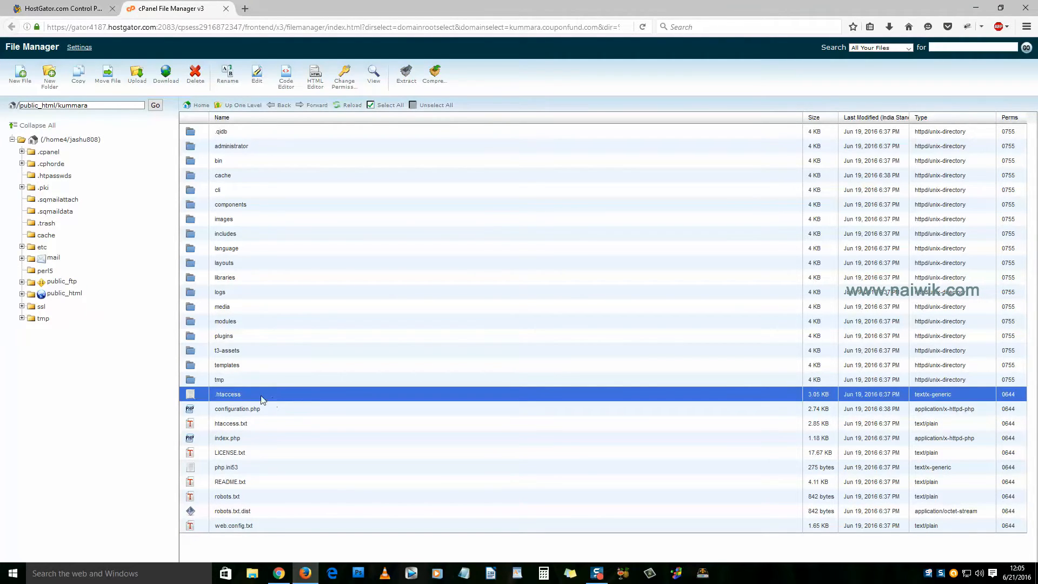
pyautogui.moveTo(258, 73)
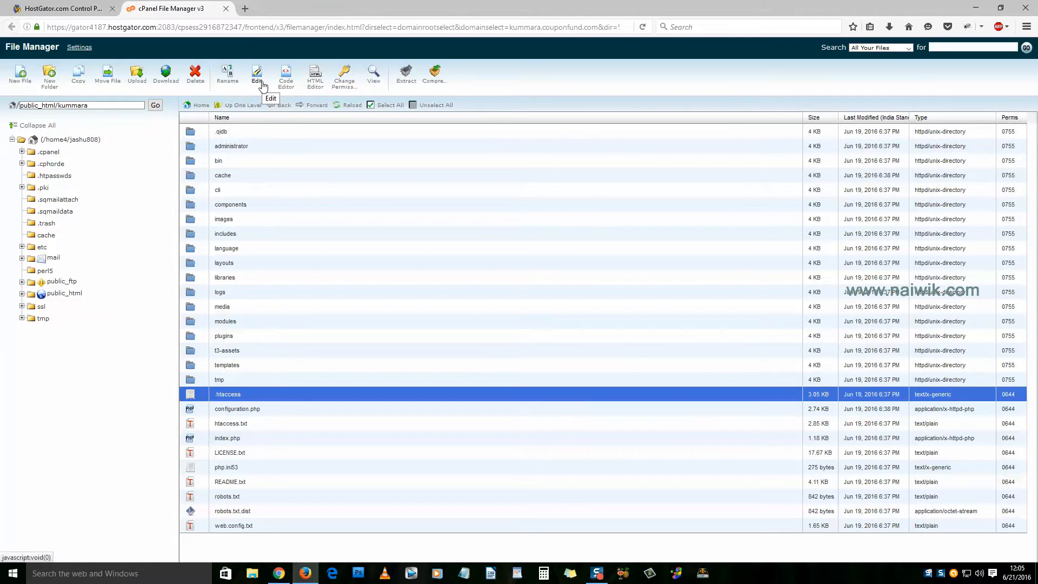
# Send .htaccess to the Text Editor, keeping utf-8 encoding
pyautogui.click(257, 72)
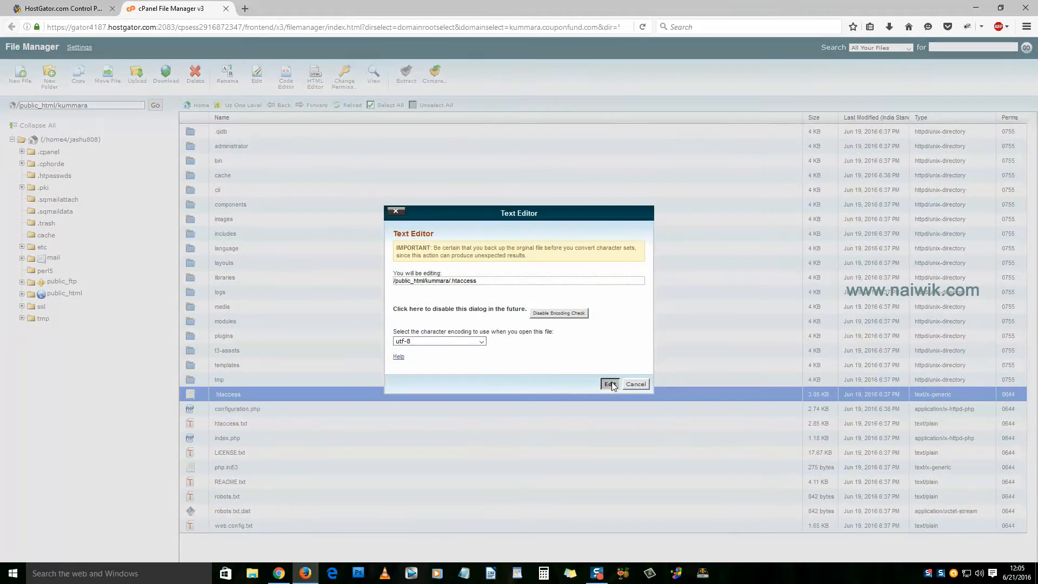
pyautogui.click(608, 384)
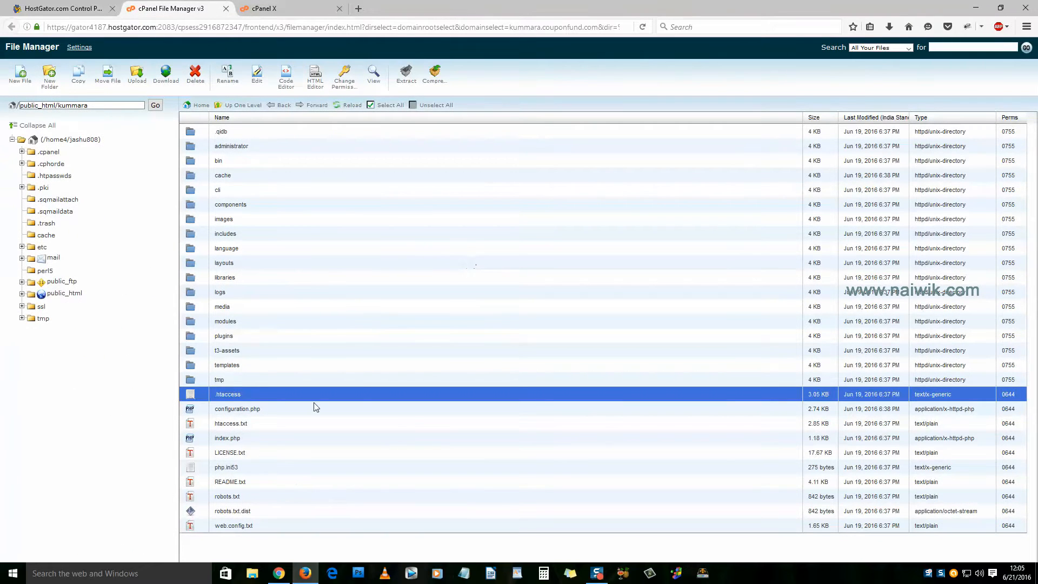
pyautogui.moveTo(399, 368)
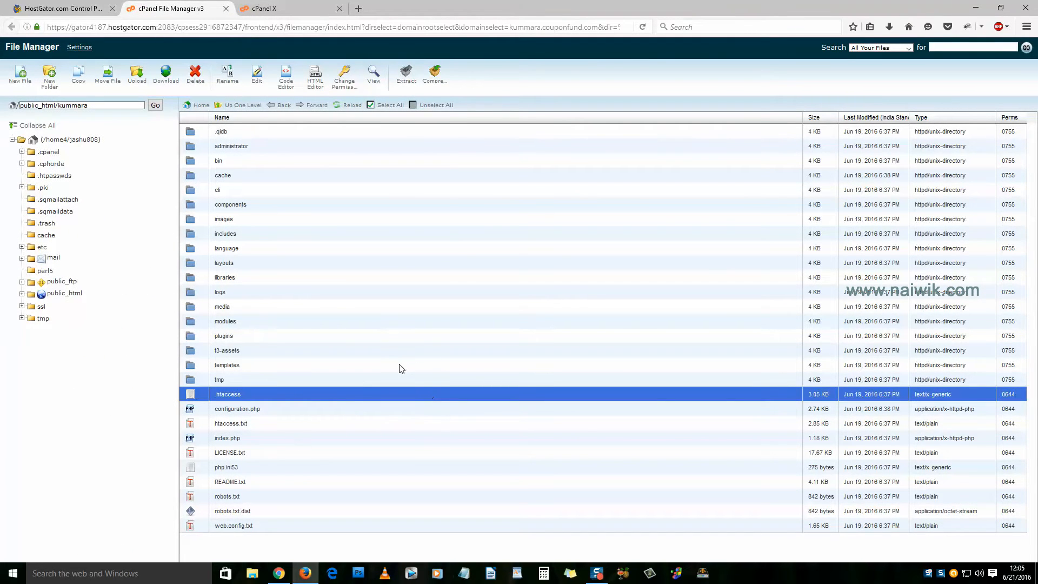